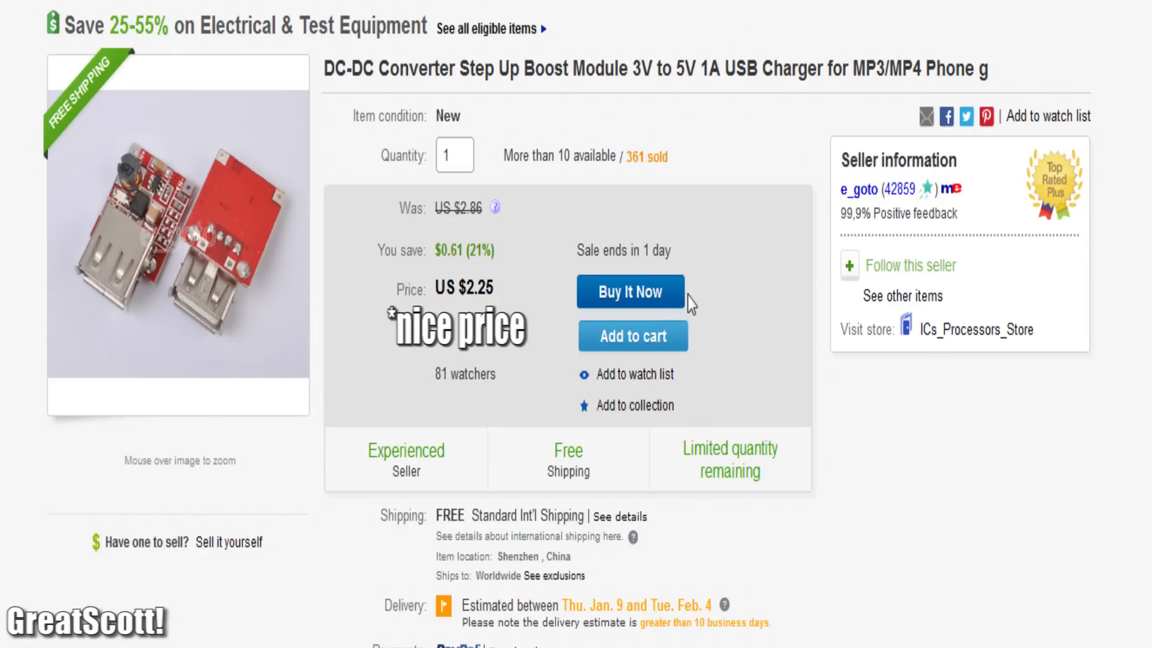
scroll("down", 3)
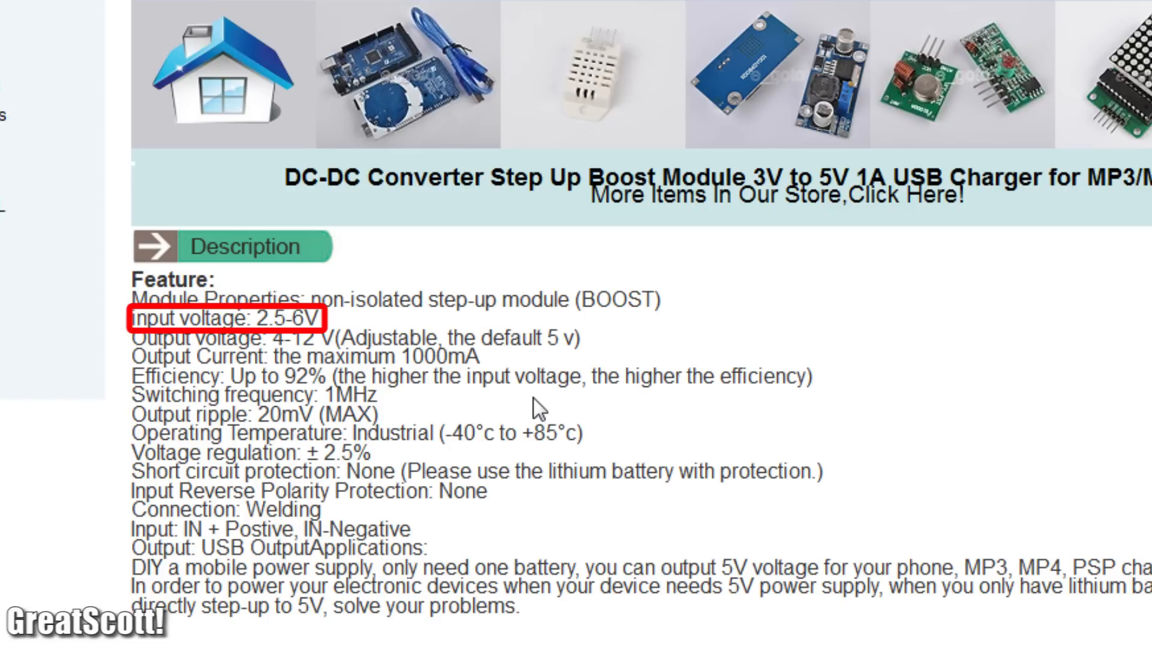